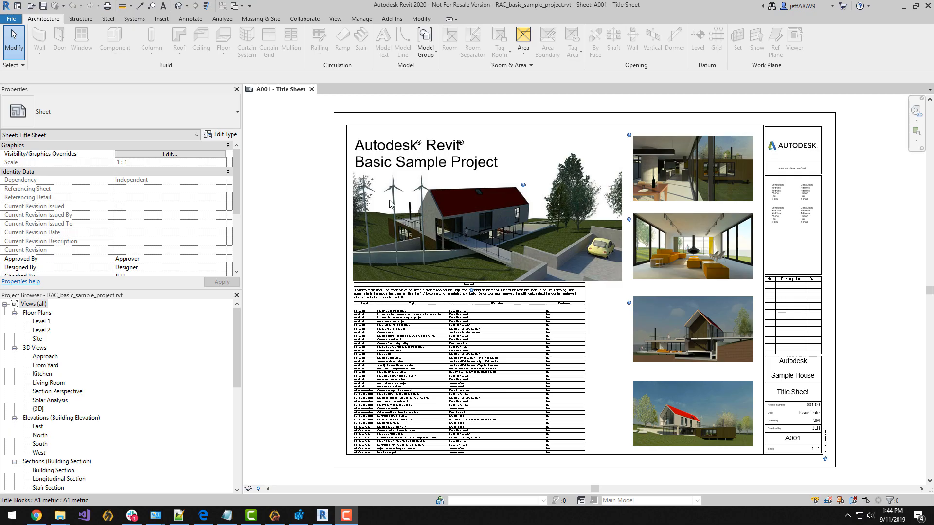
mouse_move(319, 26)
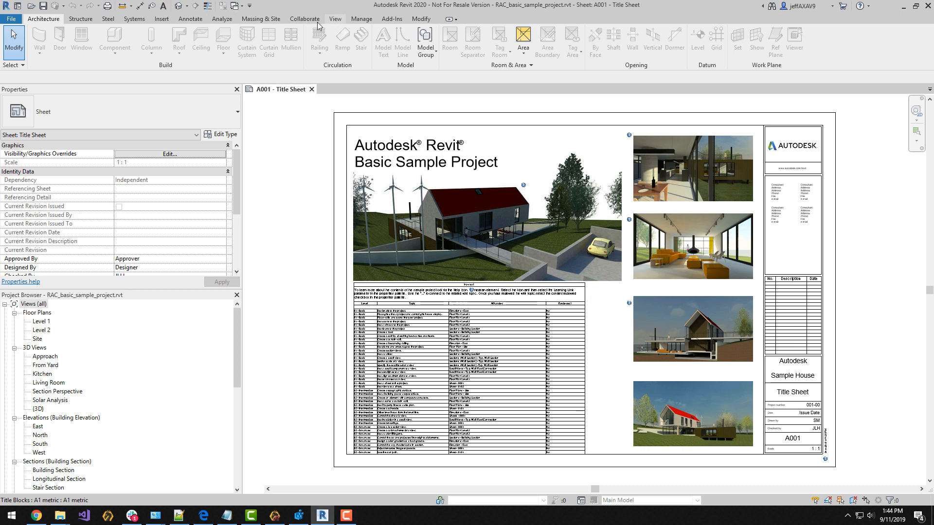
- Open the default {3D} view of the sample house from the View tab
click(334, 19)
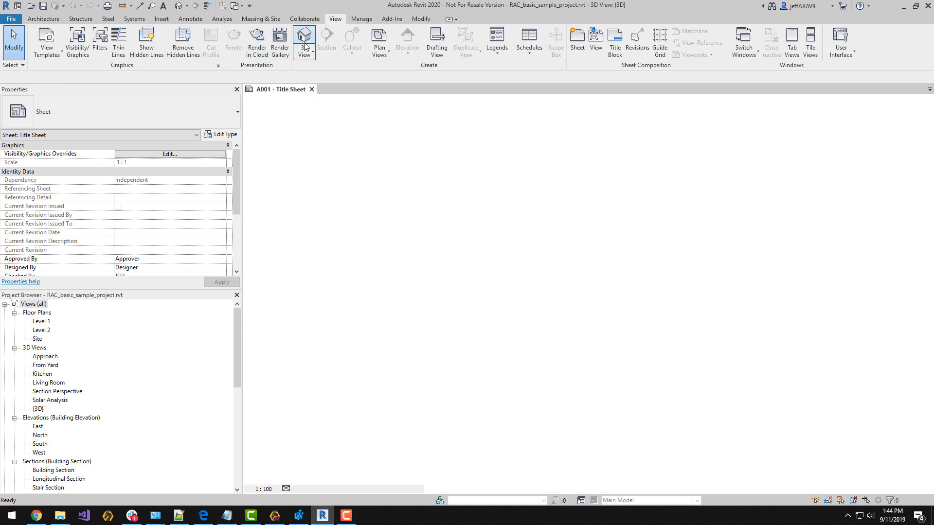
click(304, 39)
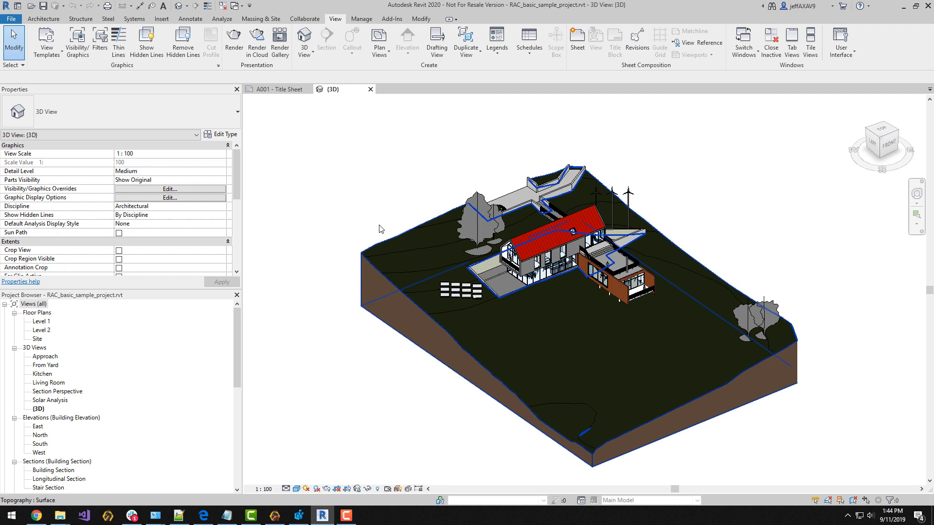
- Export the 3D view as a DWFx file to the Desktop\Revit folder
click(14, 15)
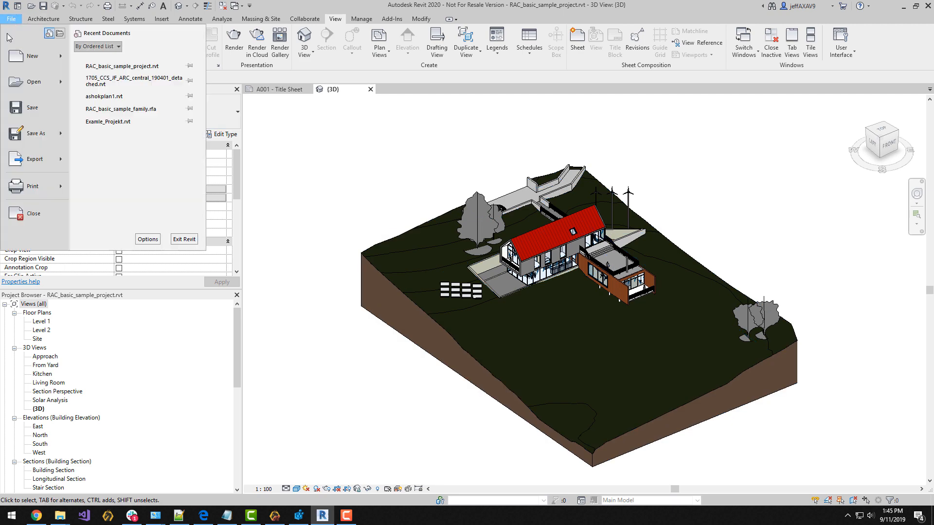
click(34, 159)
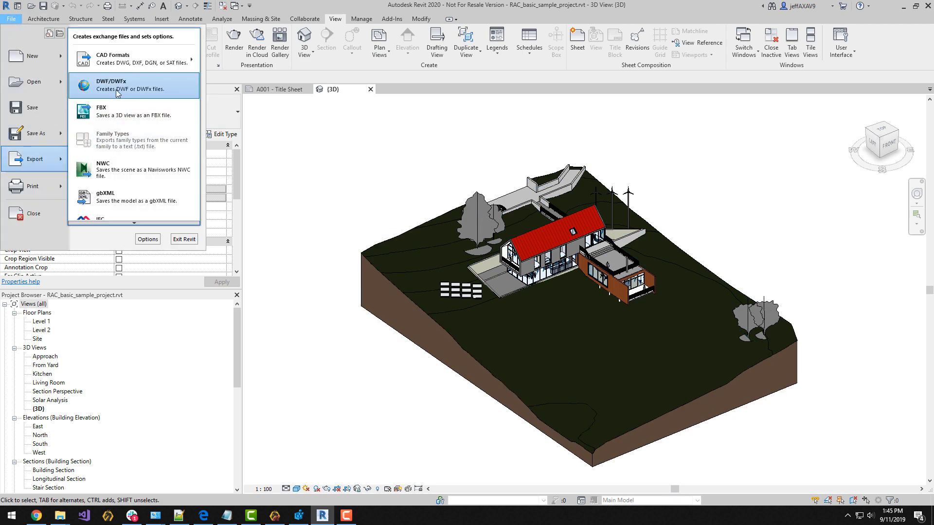
click(111, 85)
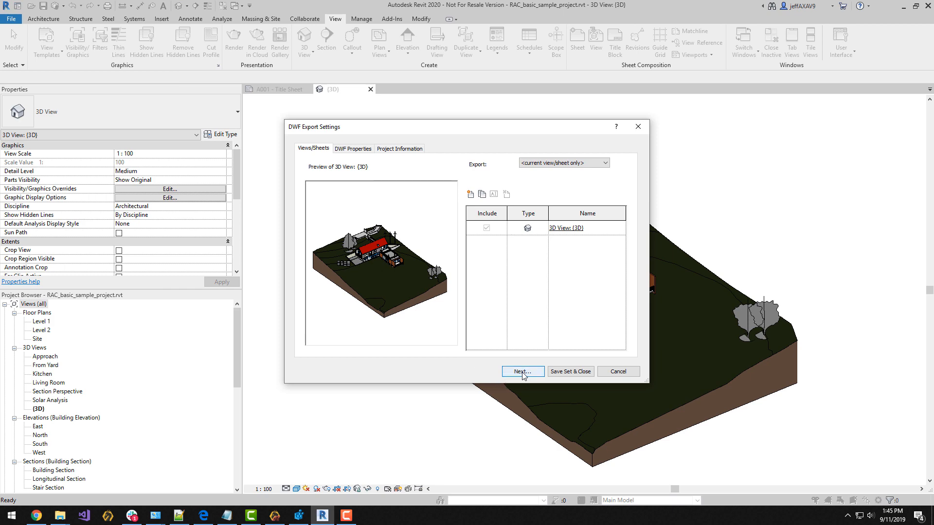
click(522, 371)
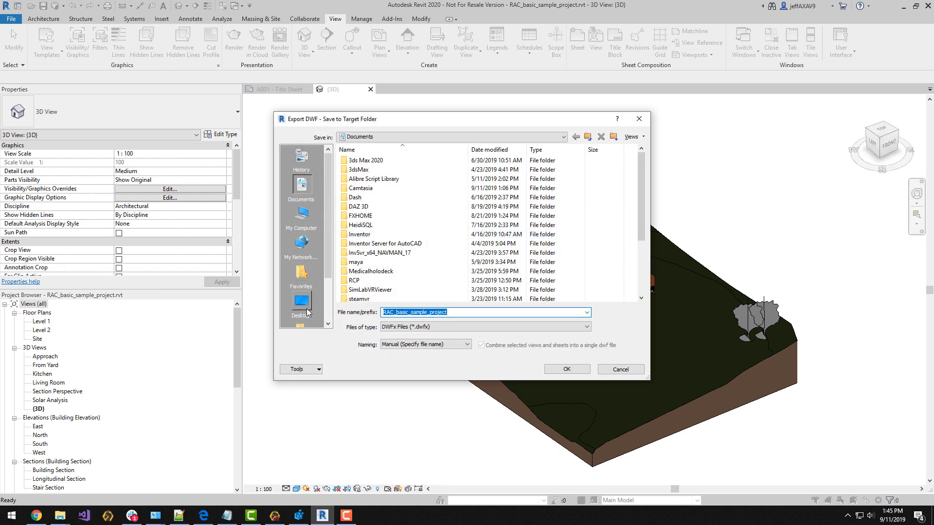
click(301, 301)
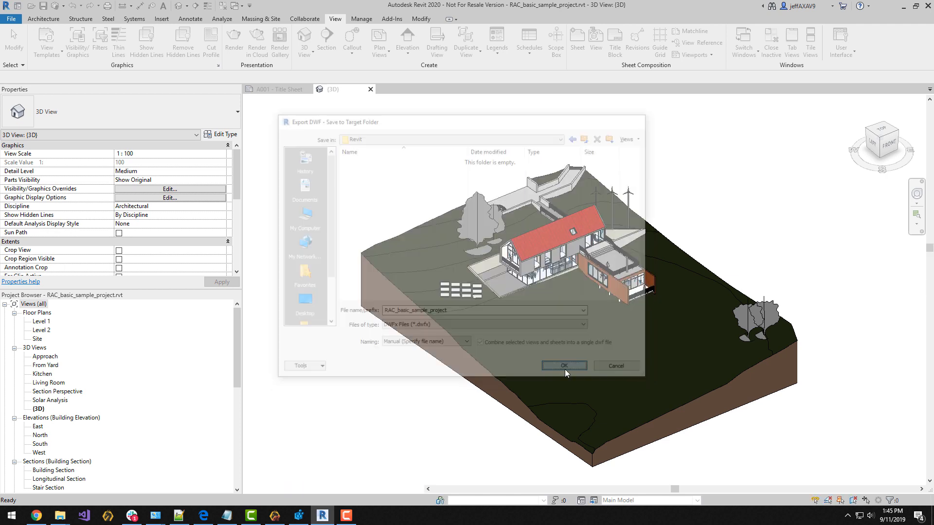
click(564, 365)
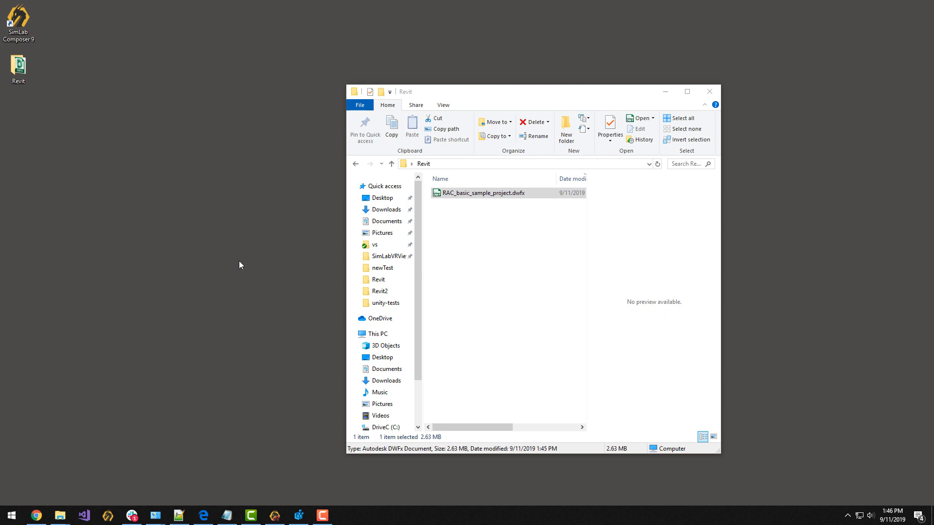
- Launch SimLab Composer and import RAC_basic_sample_project.dwfx from Desktop\Revit
double_click(19, 17)
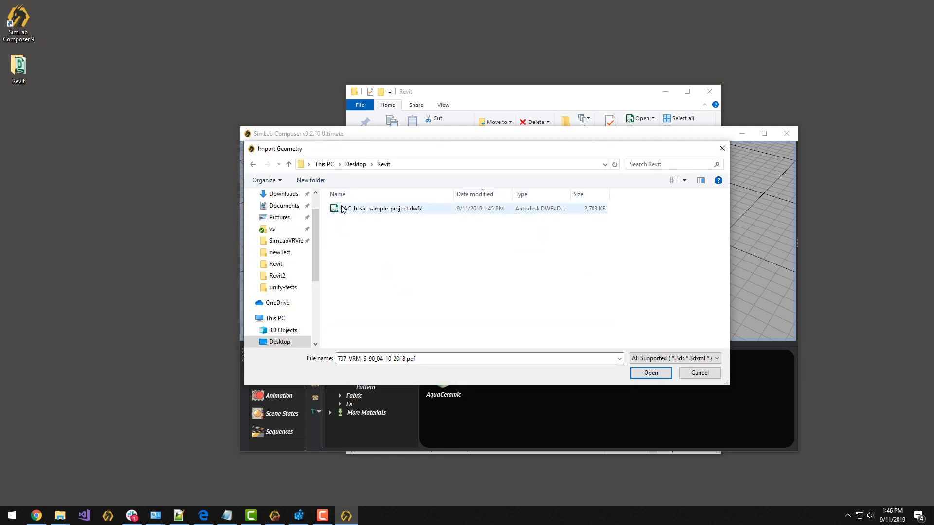
click(650, 372)
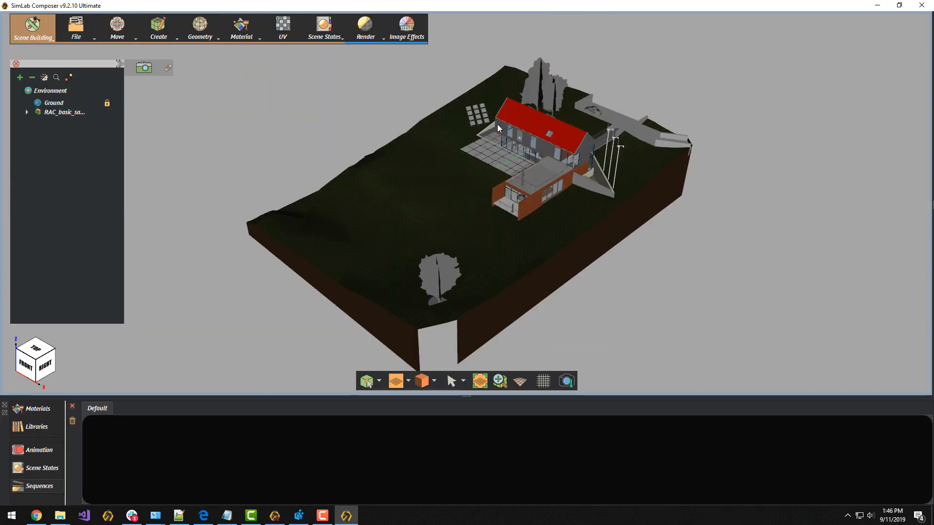
- Pack the scene with FBX as the file type and save it as FromComposer.zip
click(76, 27)
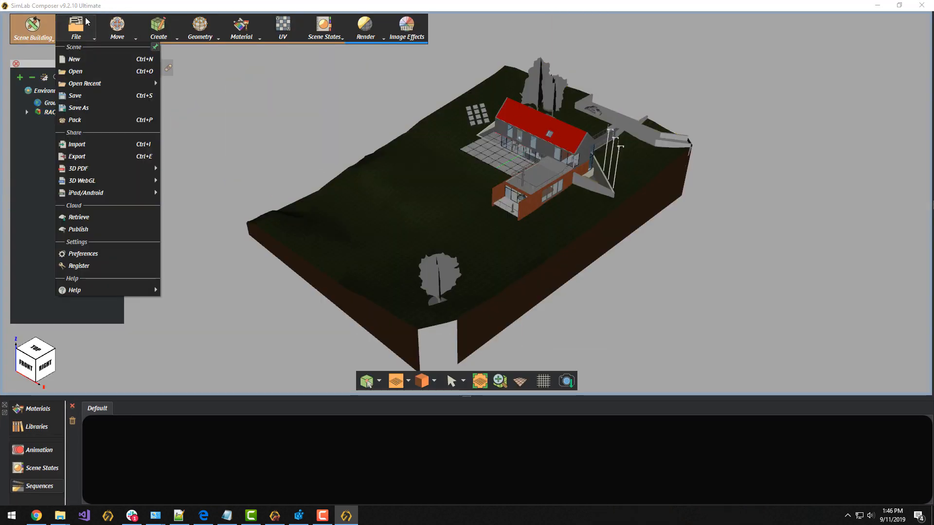
click(75, 120)
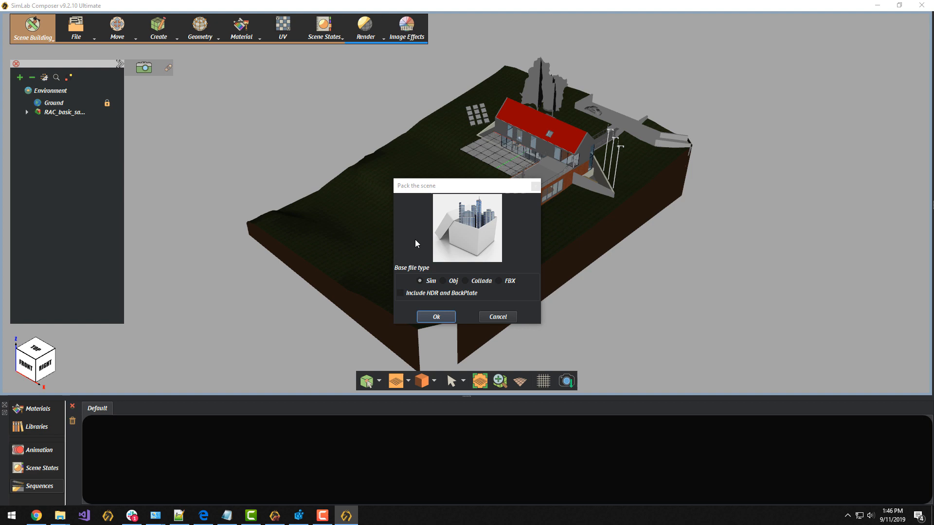
click(498, 281)
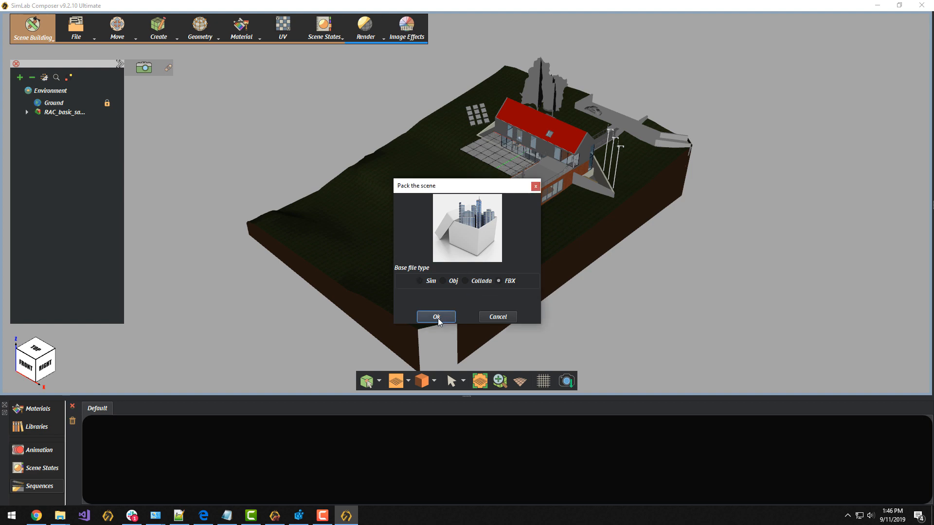
click(436, 317)
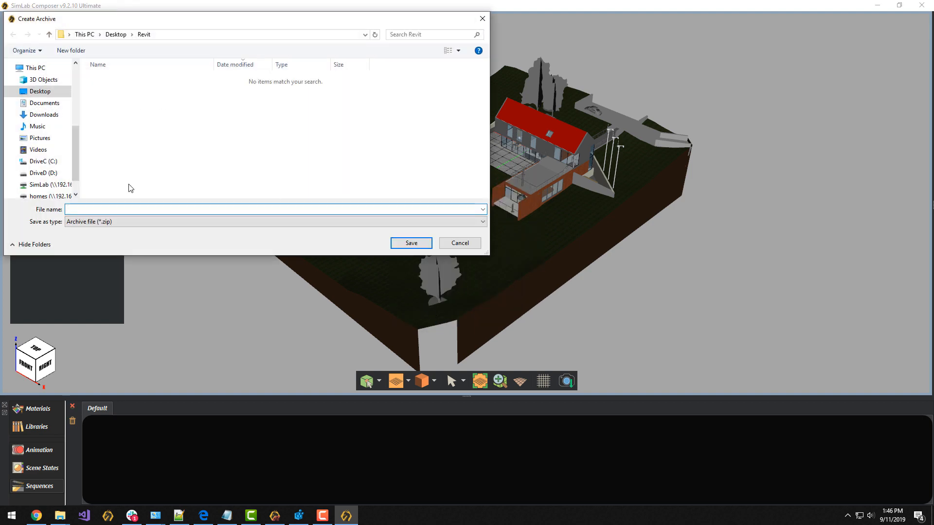
text(From)
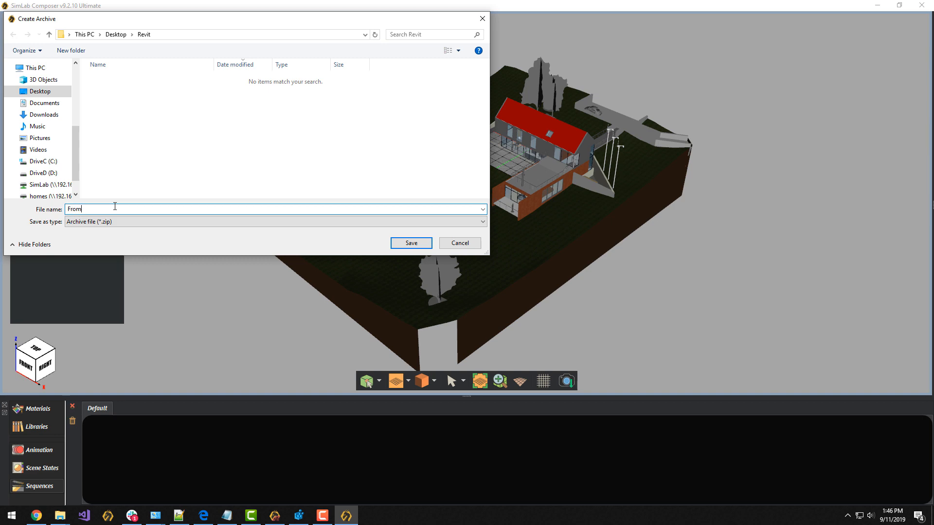
text(Composer)
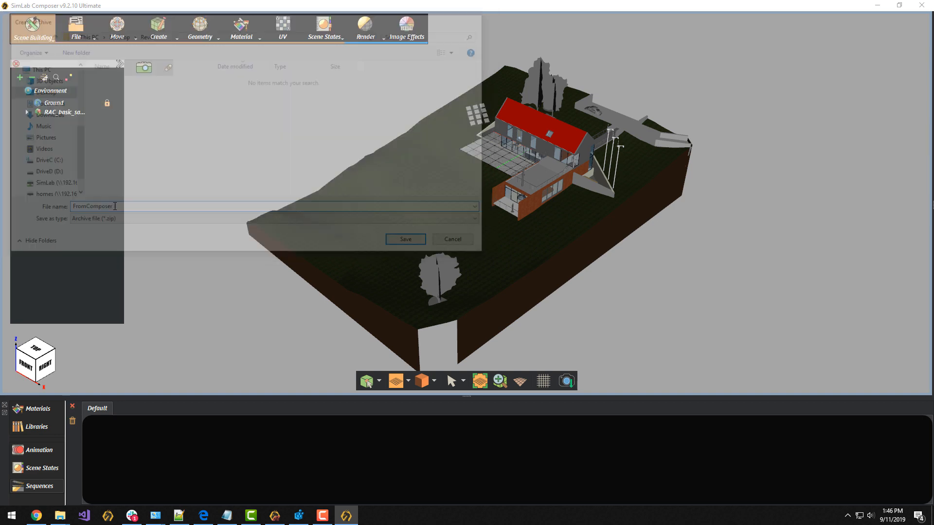
click(405, 239)
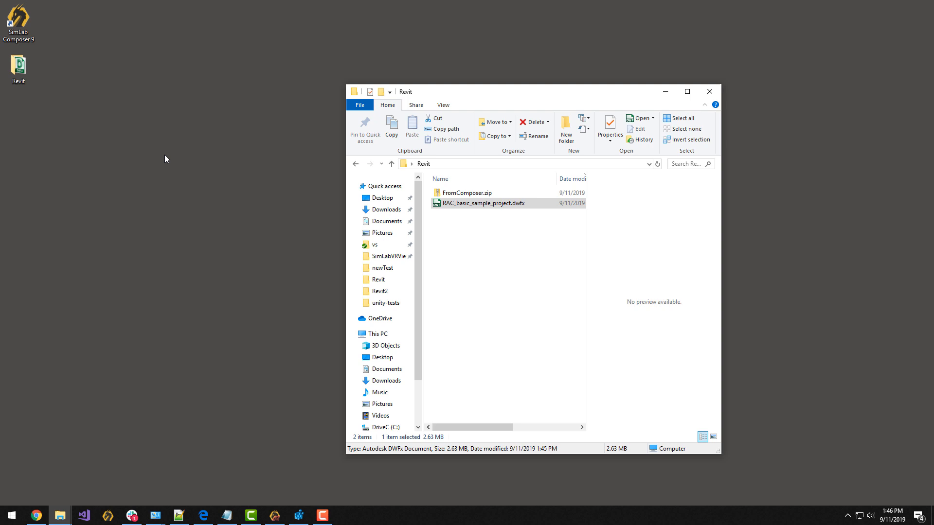
- Extract FromComposer.zip with 7-Zip into its own FromComposer folder
click(466, 192)
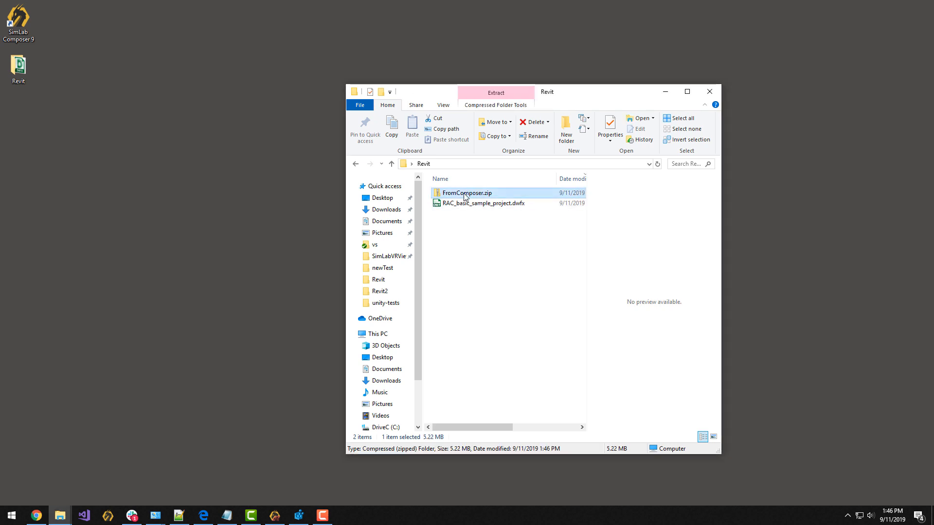
right_click(466, 192)
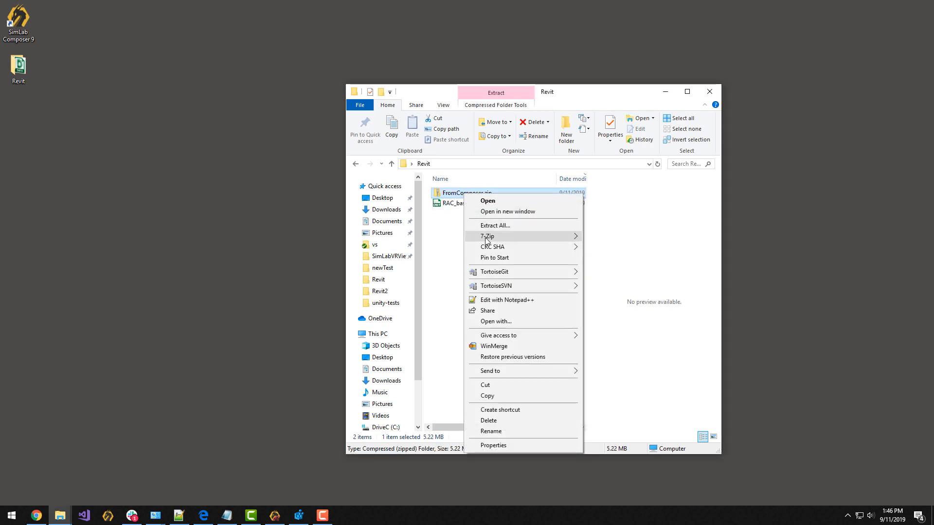
click(465, 324)
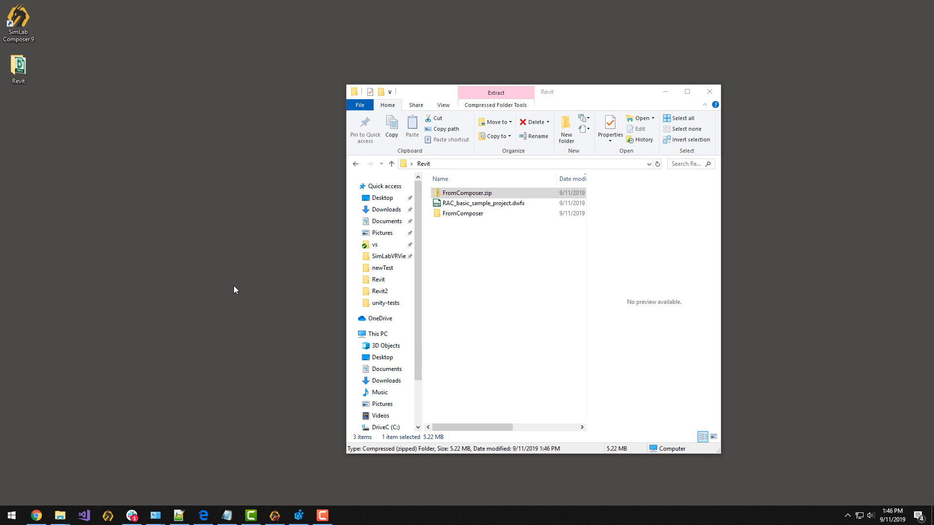
- Launch Unity Hub and start a new 3D project named 'Revit to Unity 2'
text(uni)
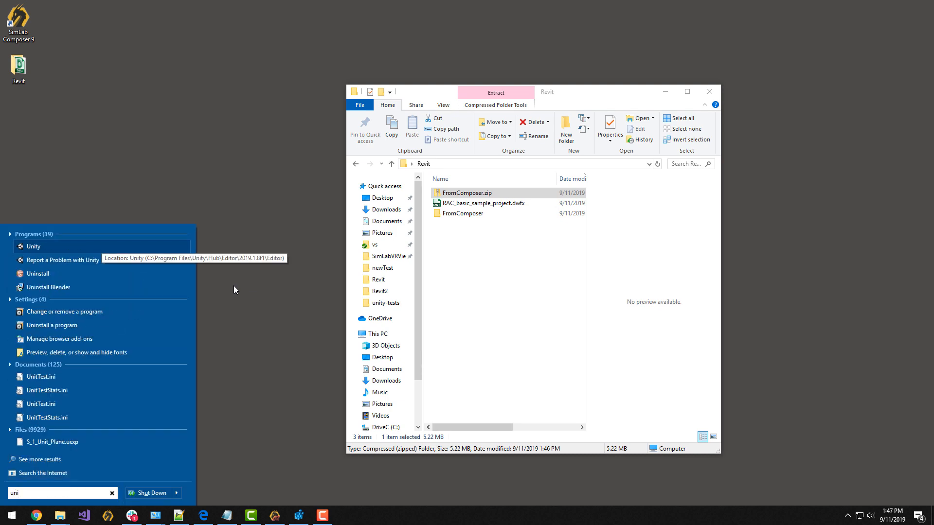
click(34, 246)
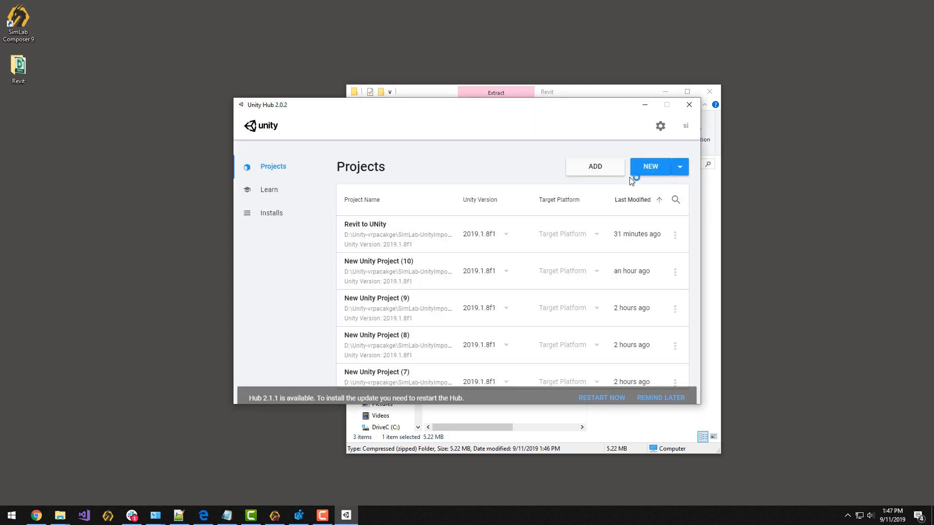
click(650, 167)
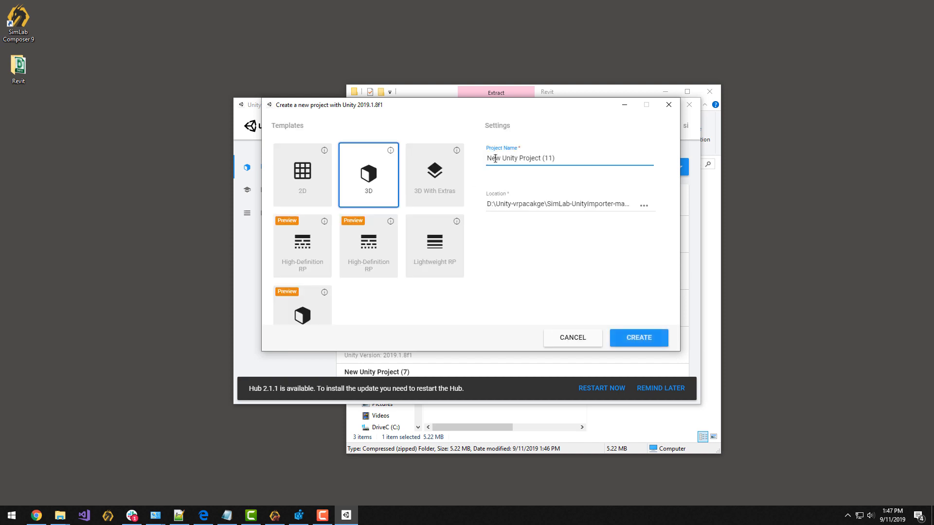
text(Revit)
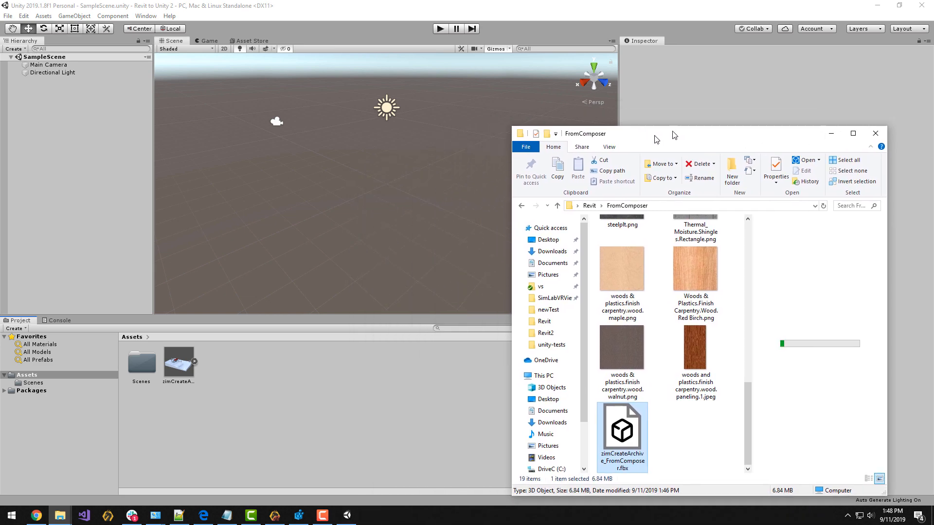
- Extract the FromComposer model's materials into a new Assets/Materials folder
drag(584, 133, 625, 165)
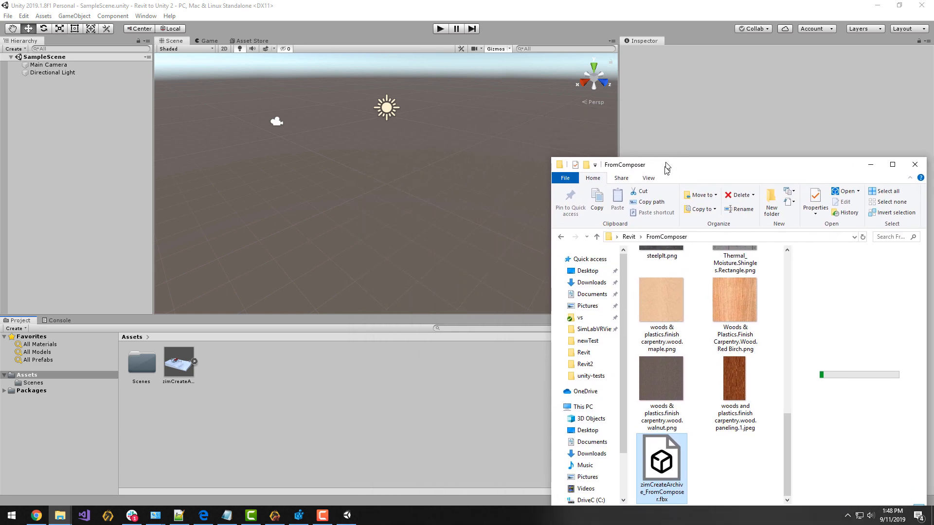
click(178, 364)
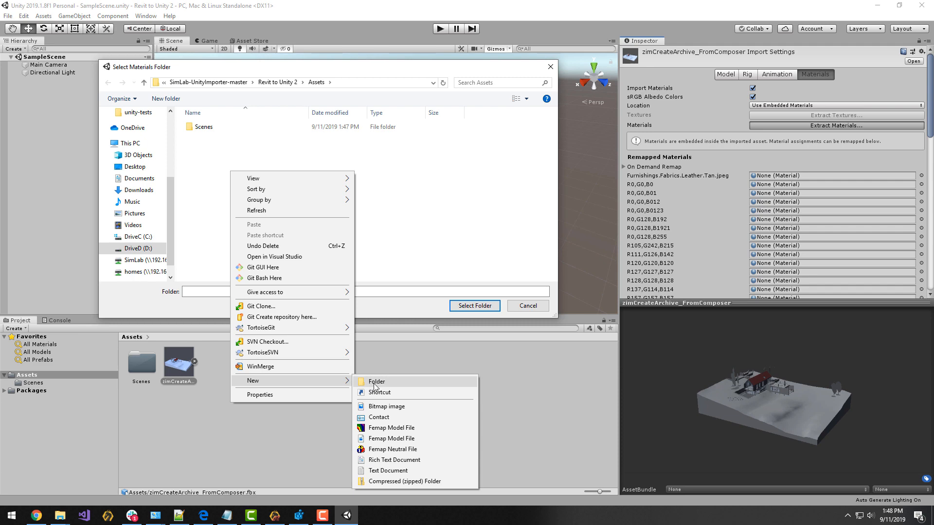
click(376, 381)
text(Materials)
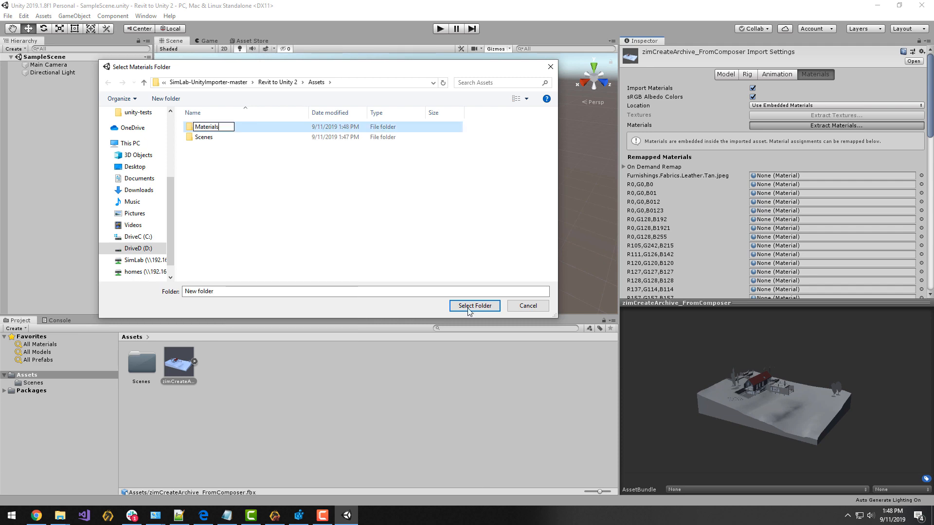
click(474, 305)
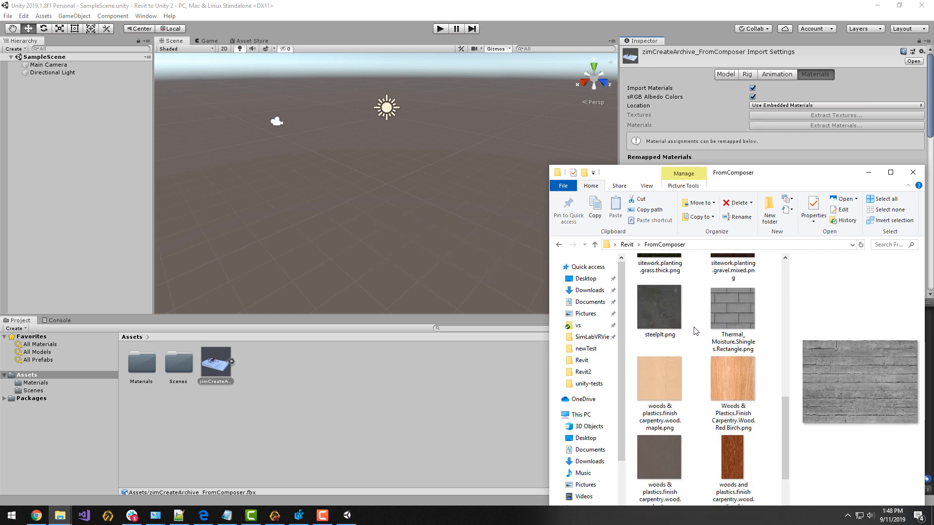
- Scroll through the extracted textures in the FromComposer folder window
scroll(down, 3)
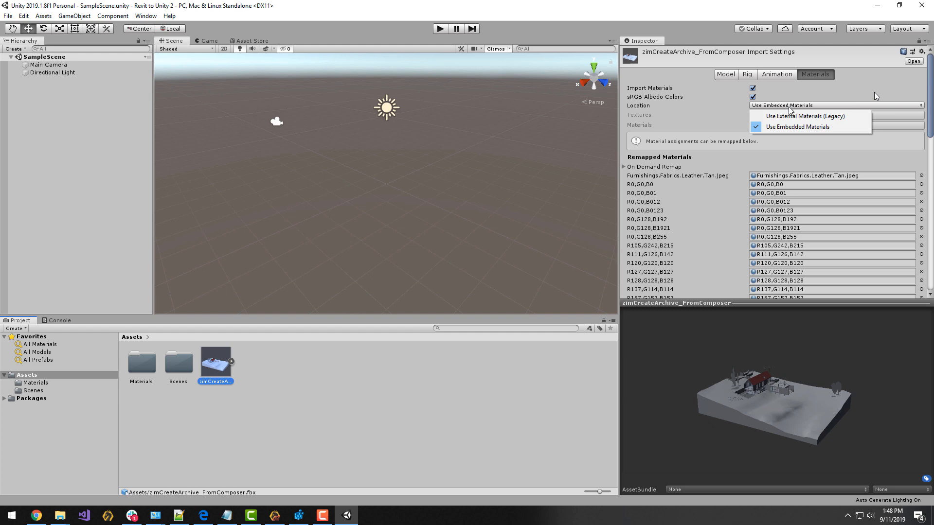
- Set material Location to Use External Materials (Legacy) and apply
click(801, 116)
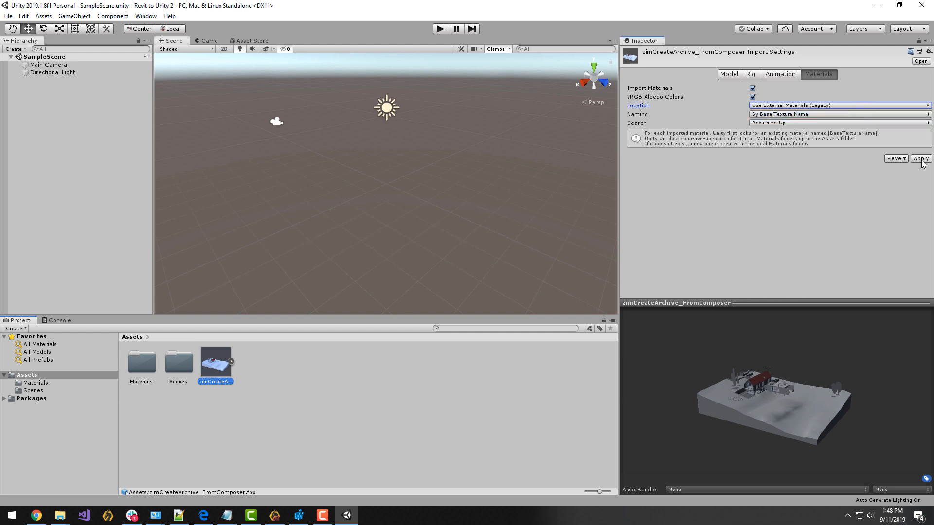
click(920, 158)
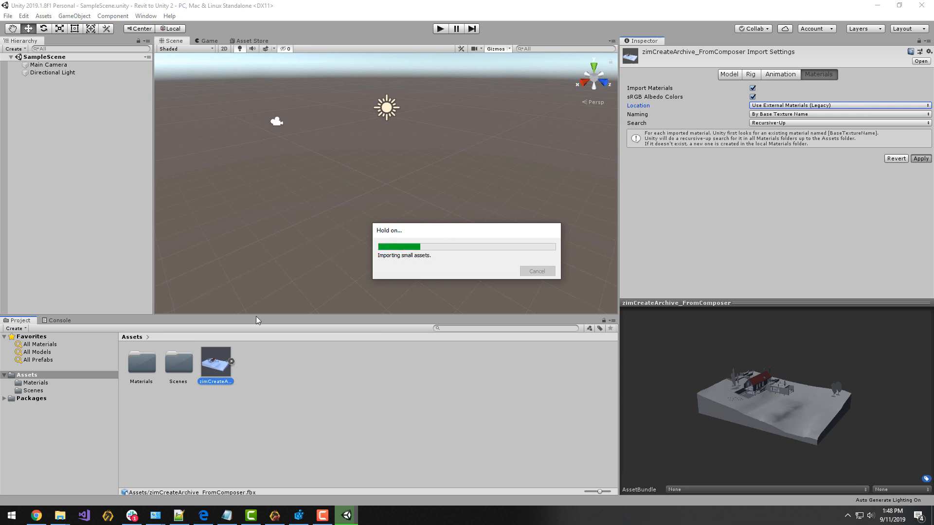